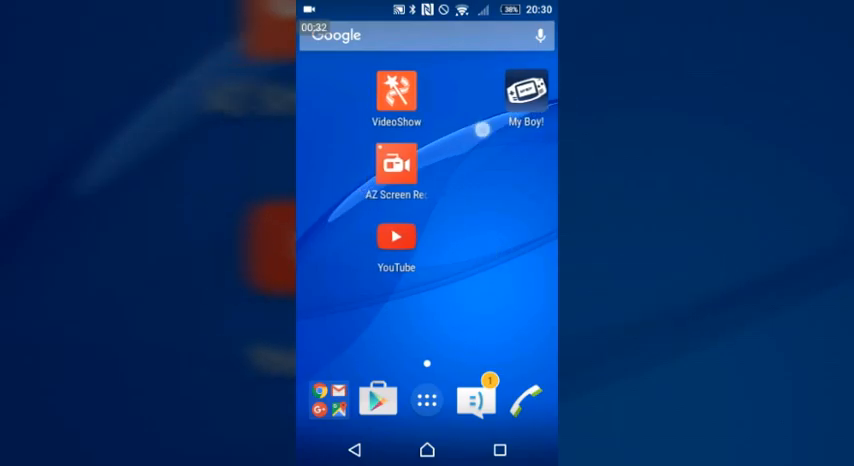
Launch the VideoShow video editor from the Android home screen.
click(428, 400)
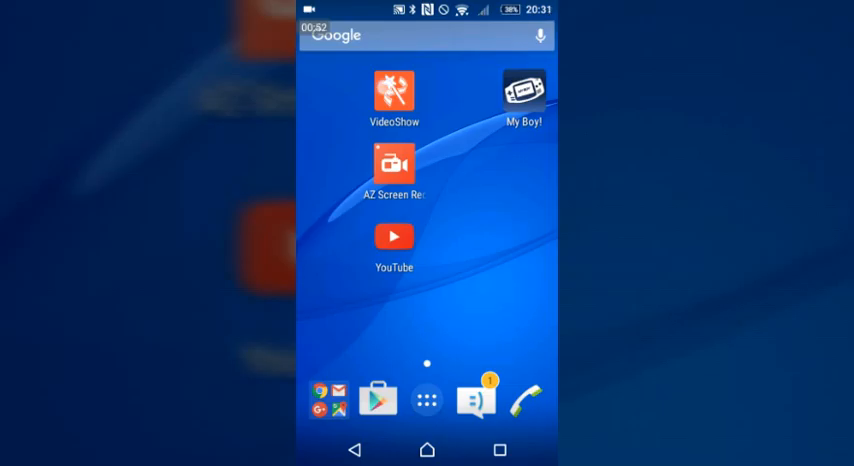
click(392, 90)
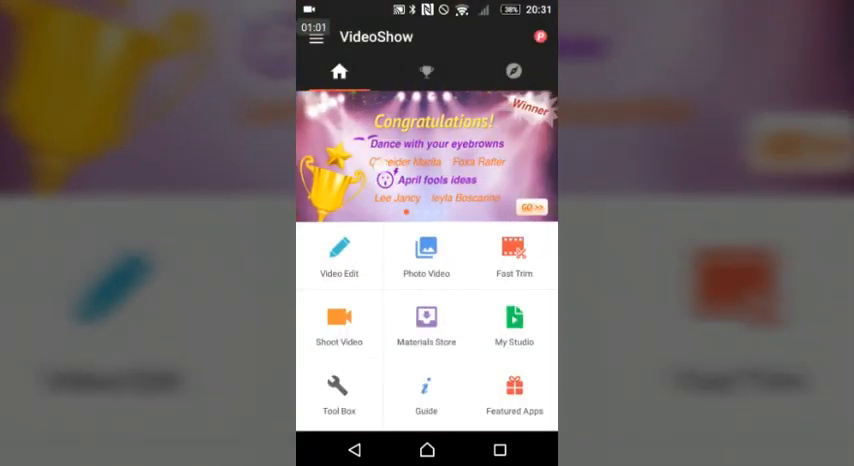
click(428, 72)
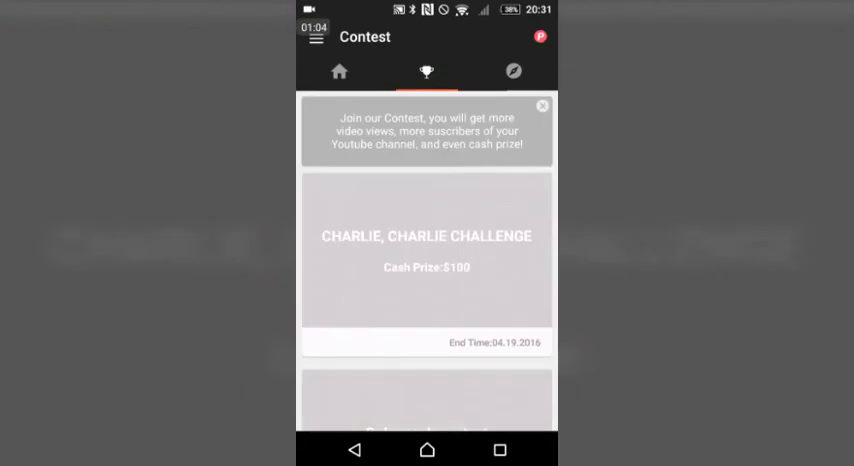
scroll(down, 3)
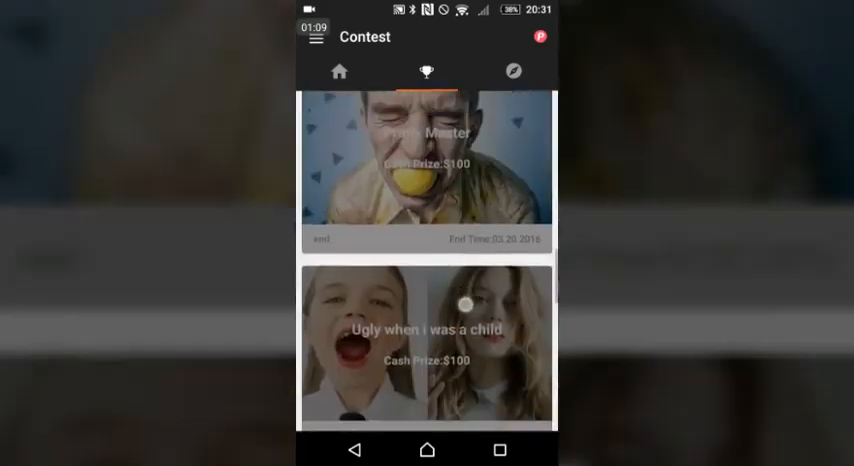
scroll(up, 3)
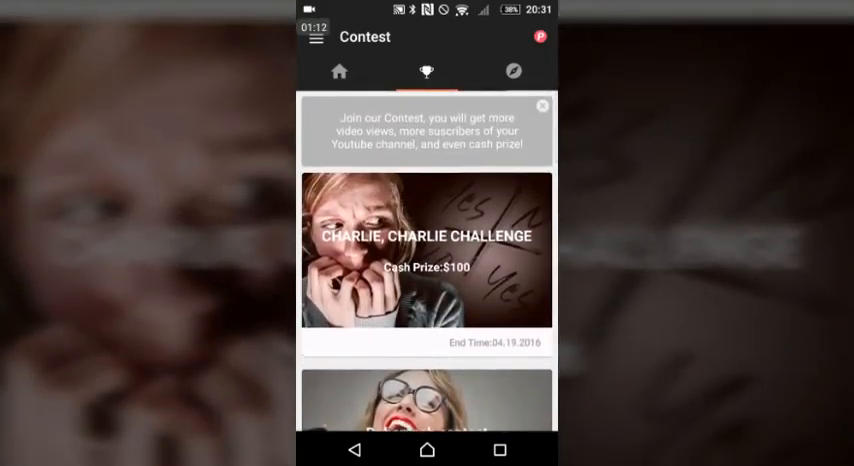
click(338, 72)
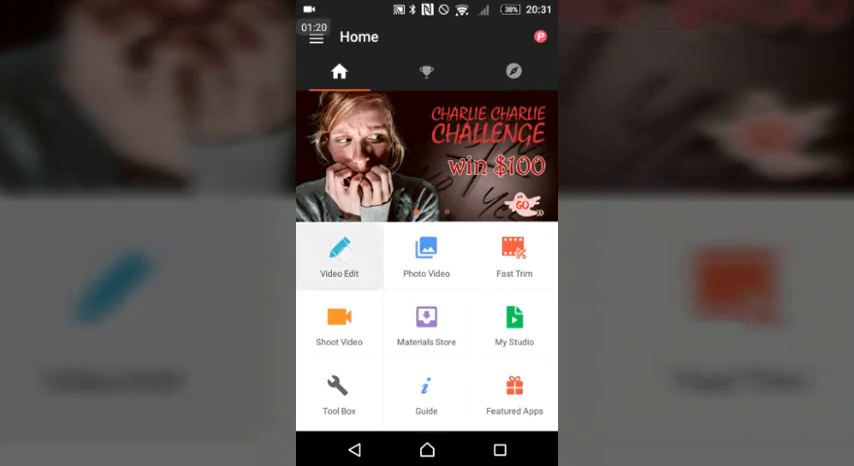
Start a Video Edit project with one clip from the 1Videoshow gallery and open it in the editor.
click(340, 256)
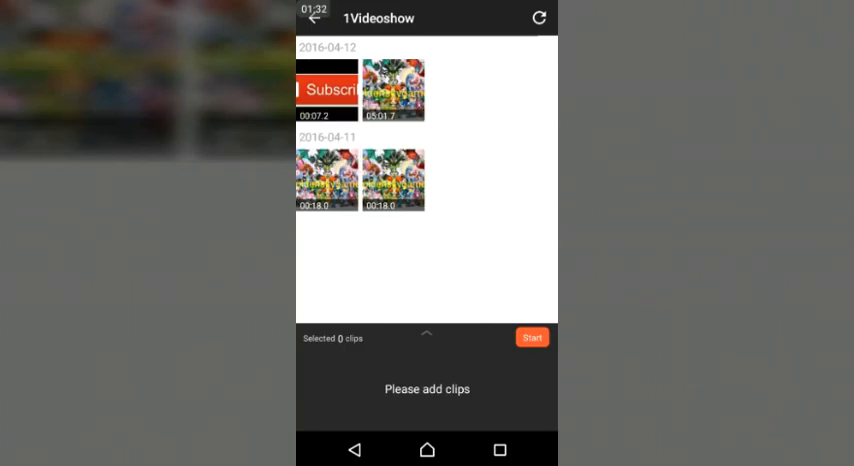
click(326, 180)
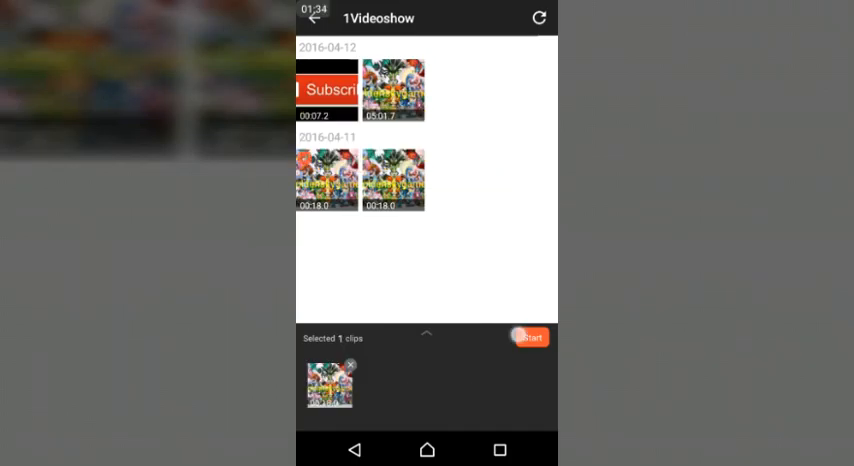
click(530, 336)
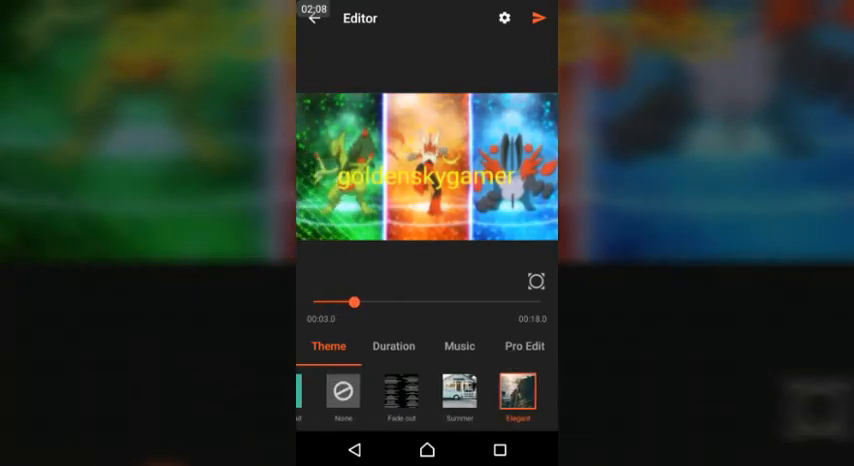
Set the project's theme to None so the clip plays without any theme effect.
click(342, 392)
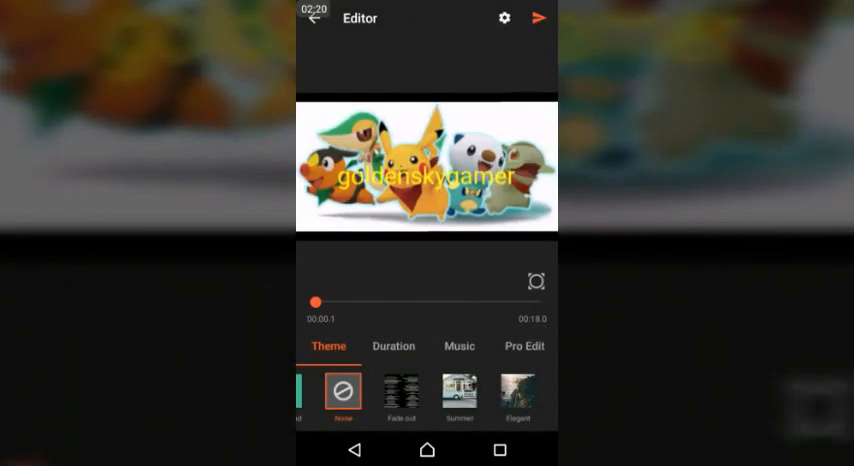
Browse the Downloaded and My songs music lists, then leave without choosing a track.
click(460, 346)
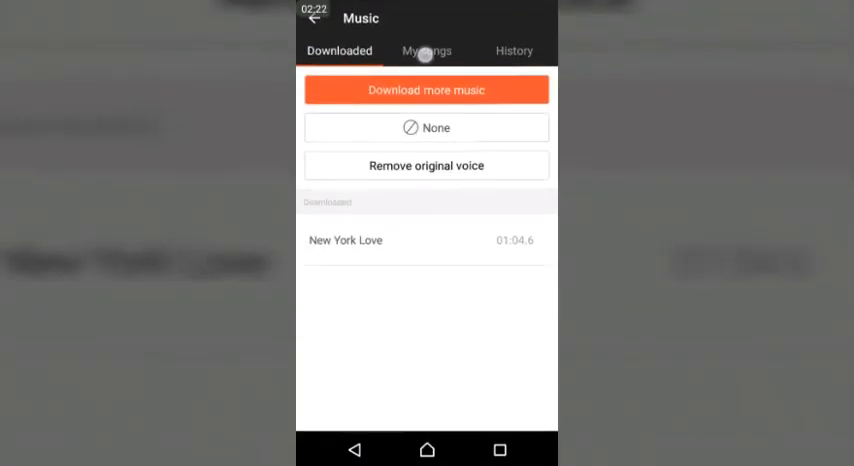
click(426, 50)
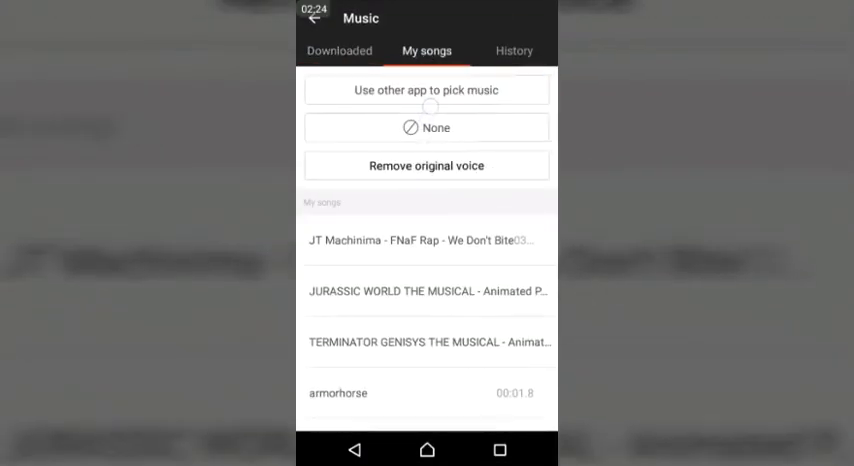
scroll(down, 3)
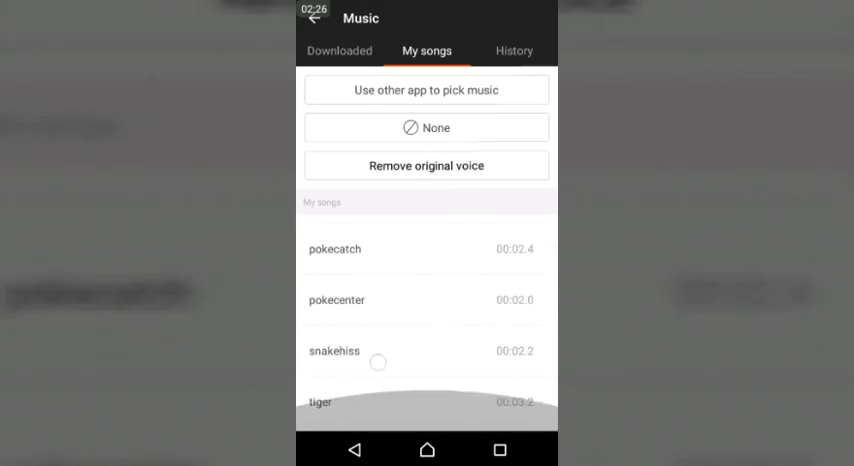
scroll(down, 3)
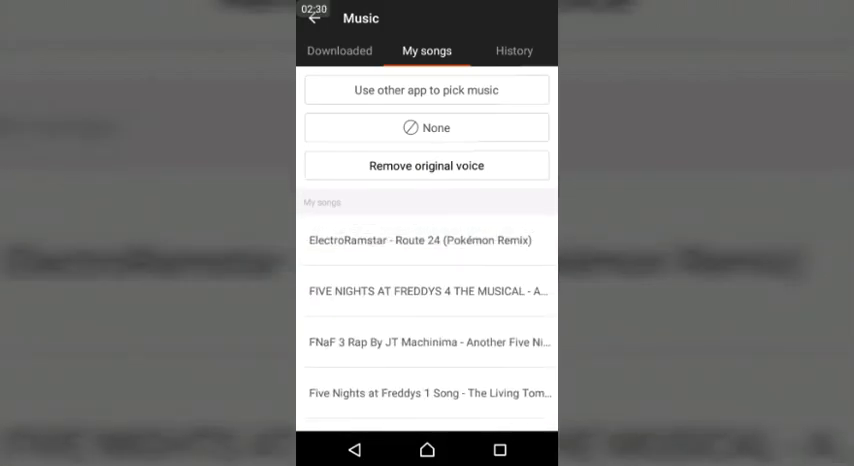
click(340, 50)
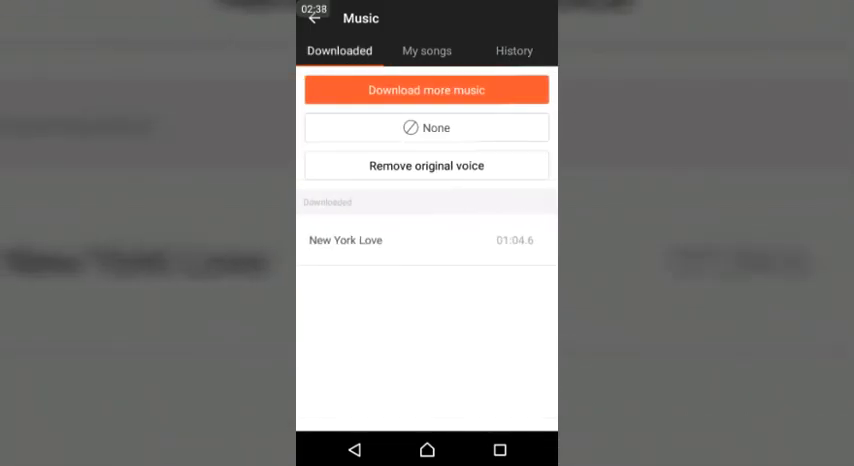
click(316, 18)
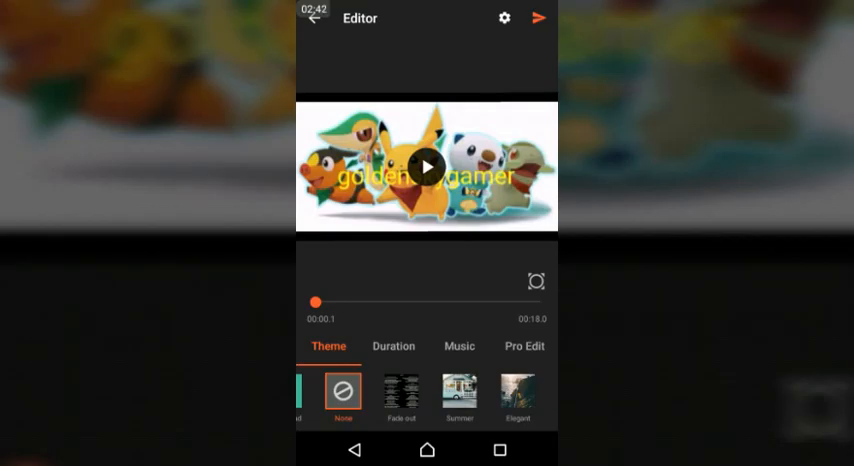
Switch to the Pro Edit tools for subtitles and stickers.
click(524, 346)
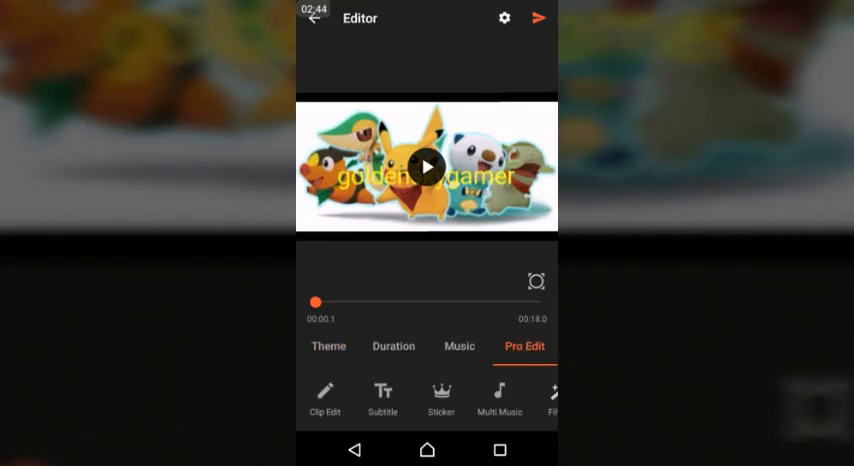
click(324, 398)
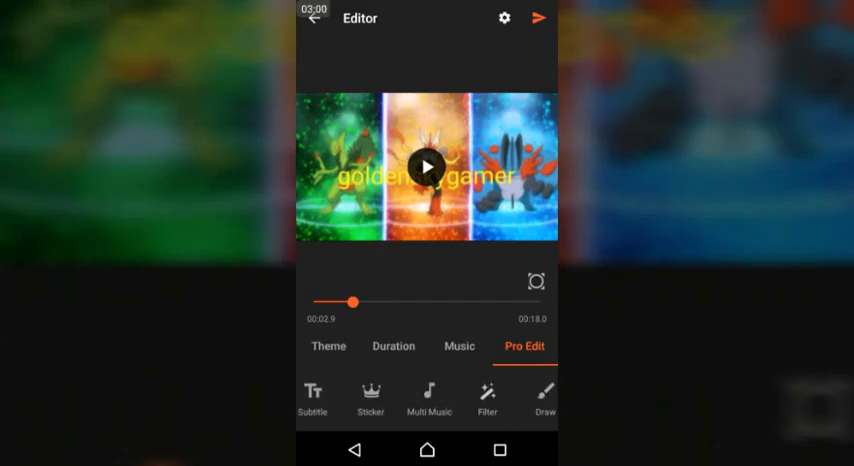
click(370, 398)
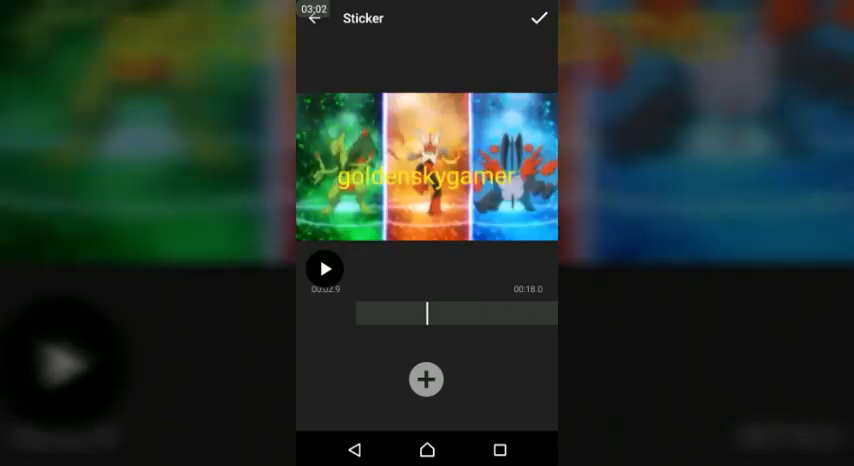
Close the sticker picker without adding a sticker, return to the editor and bring up the Draw tool.
click(426, 380)
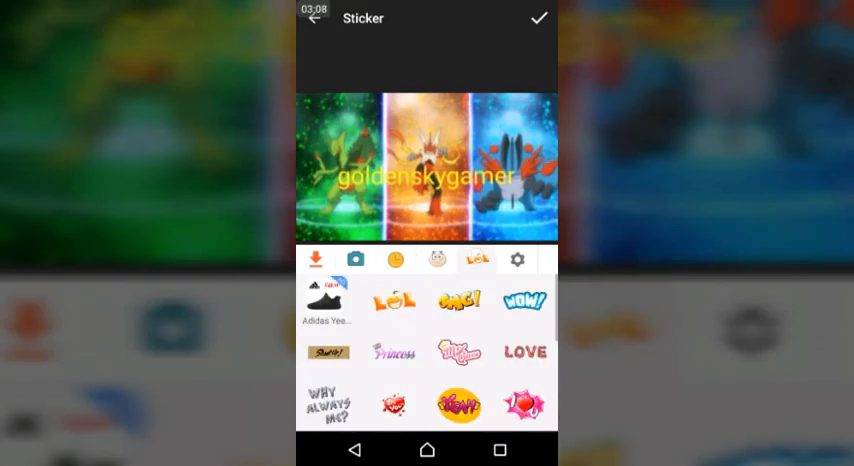
click(516, 260)
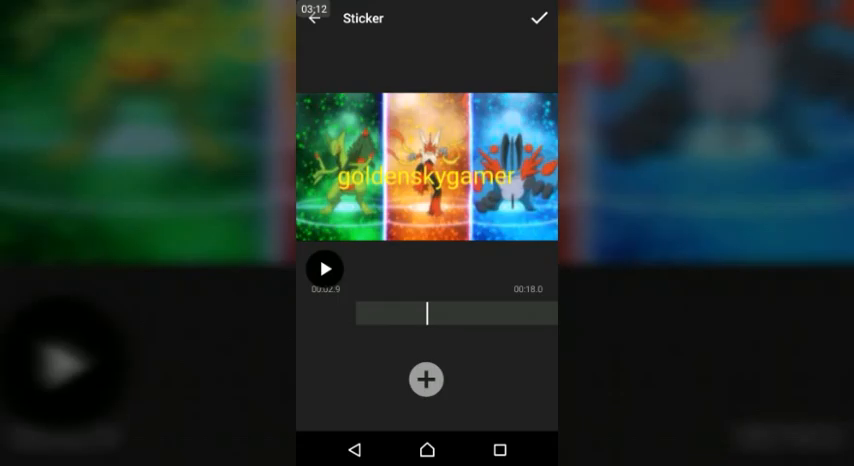
click(540, 18)
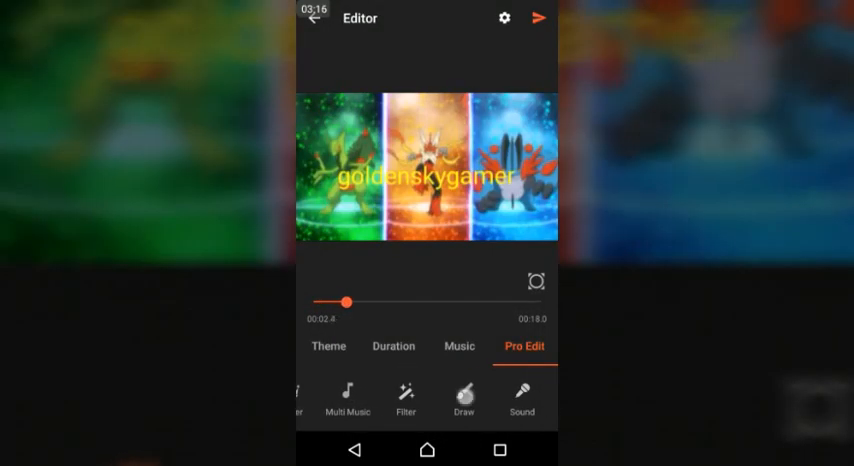
click(464, 402)
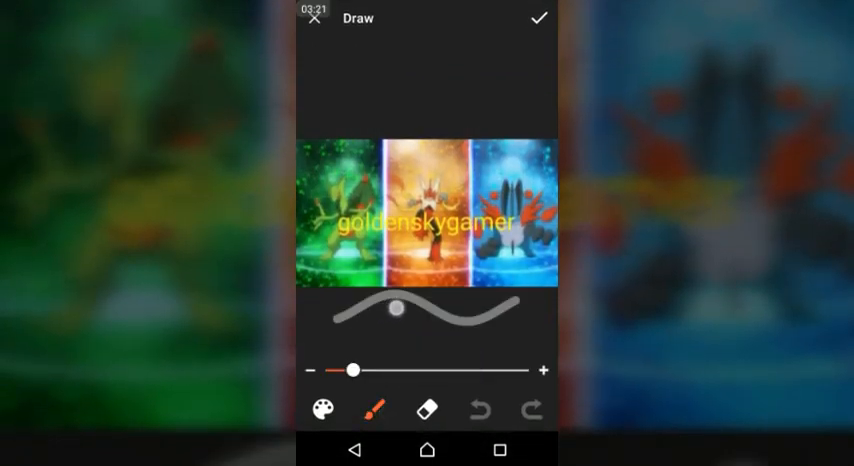
Paint red and yellow blobs over the intro clip's image and save the drawing.
drag(356, 370, 416, 370)
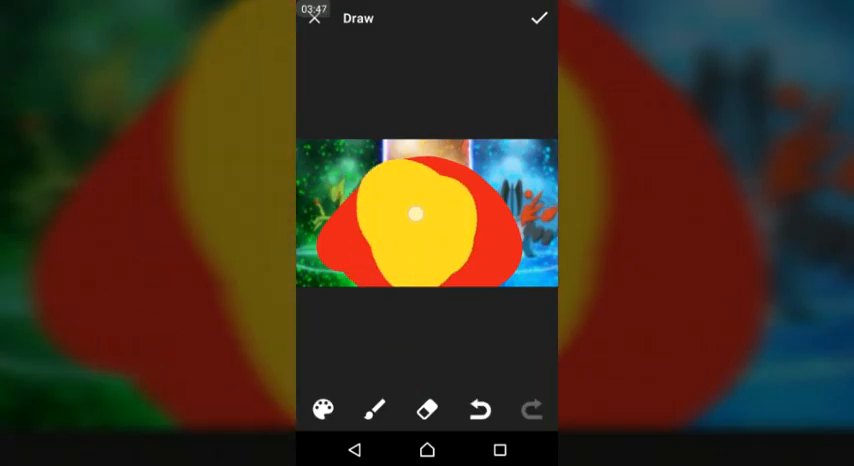
click(478, 408)
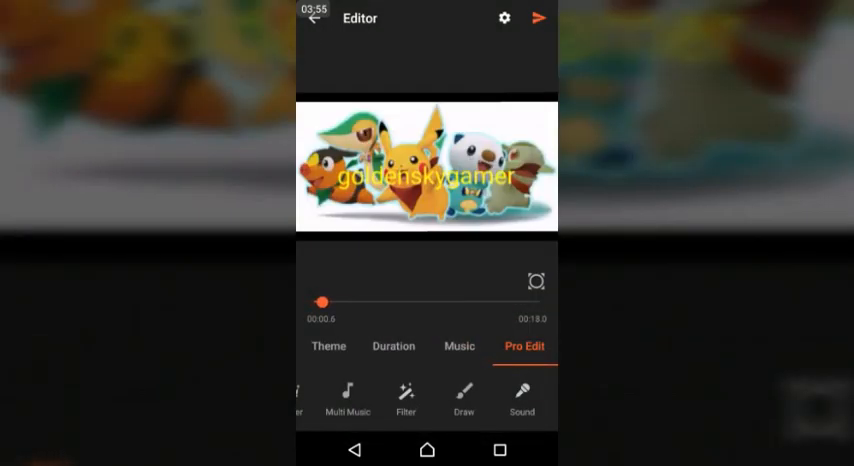
click(522, 400)
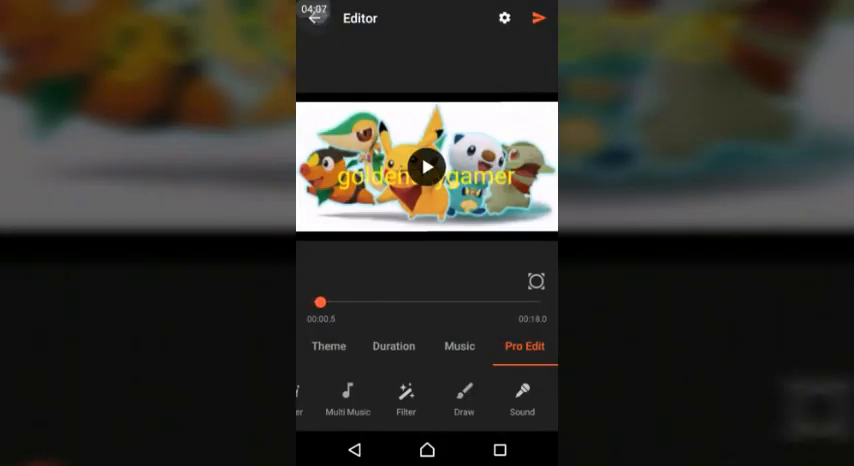
Pick the Subscribe clip from the 1Videoshow album and start editing it.
click(316, 18)
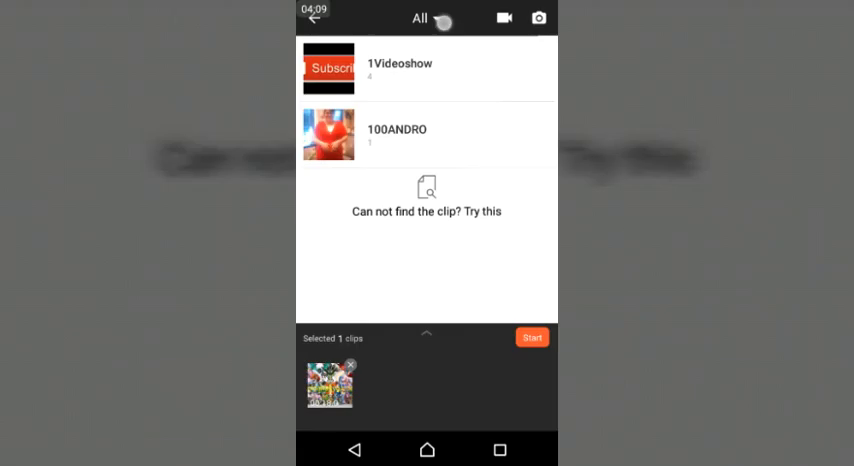
click(400, 68)
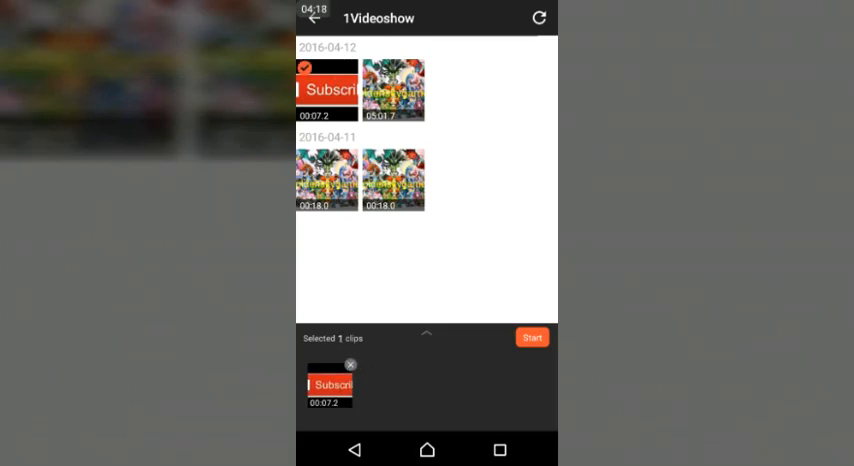
click(532, 336)
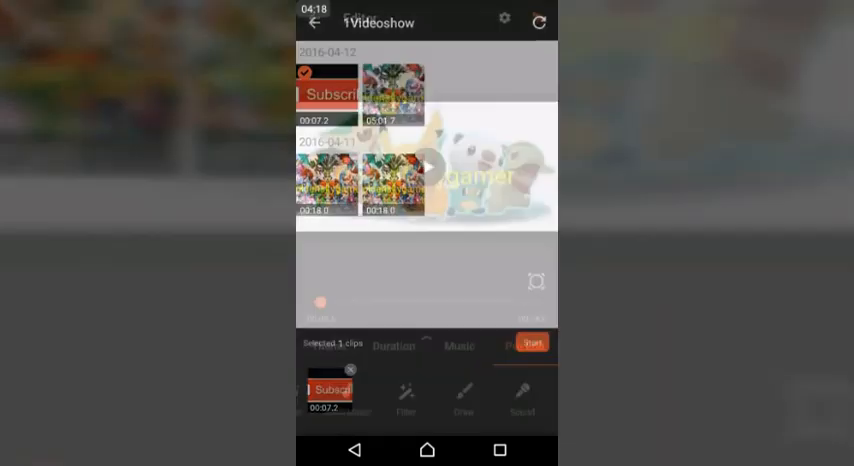
Play the 7-second Subscribe preview and rewind it to the start.
click(532, 342)
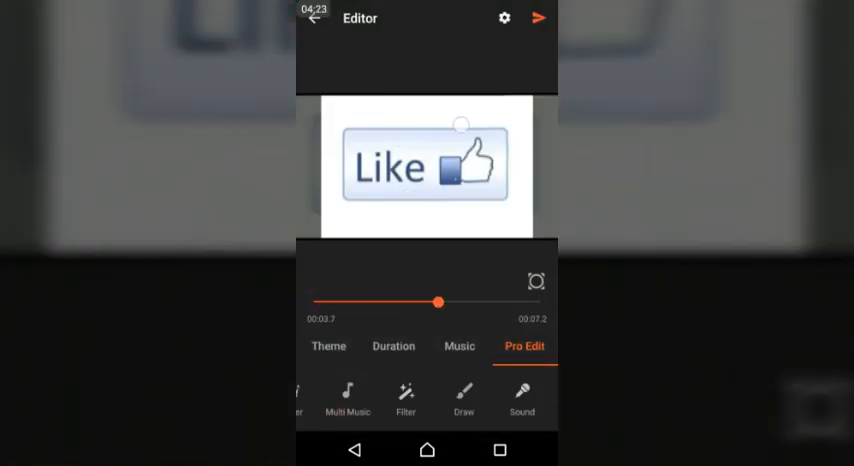
drag(438, 302, 504, 302)
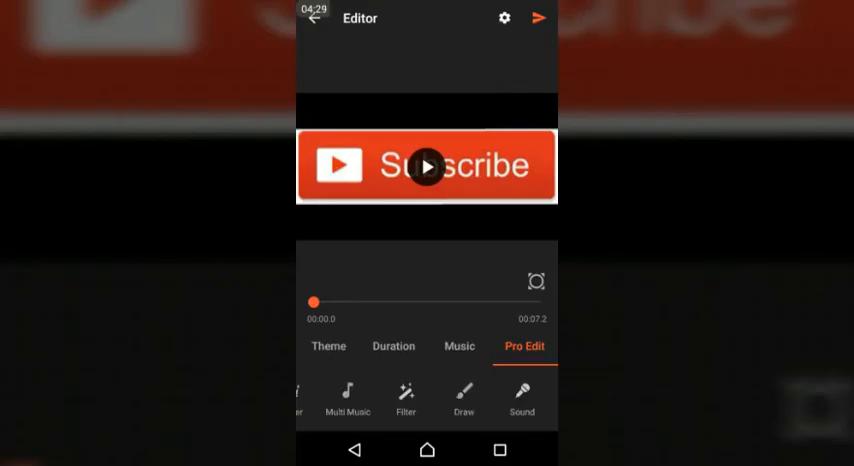
Look through the themes, then export the Subscribe outro to the Share screen.
click(328, 346)
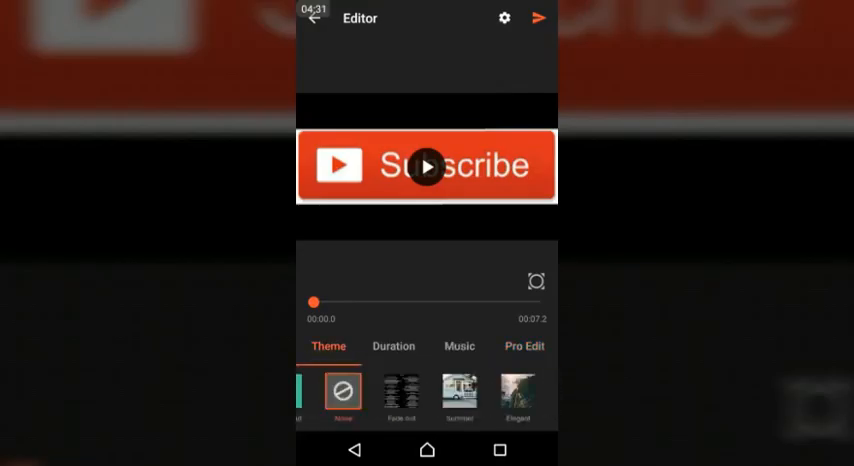
scroll(left, 3)
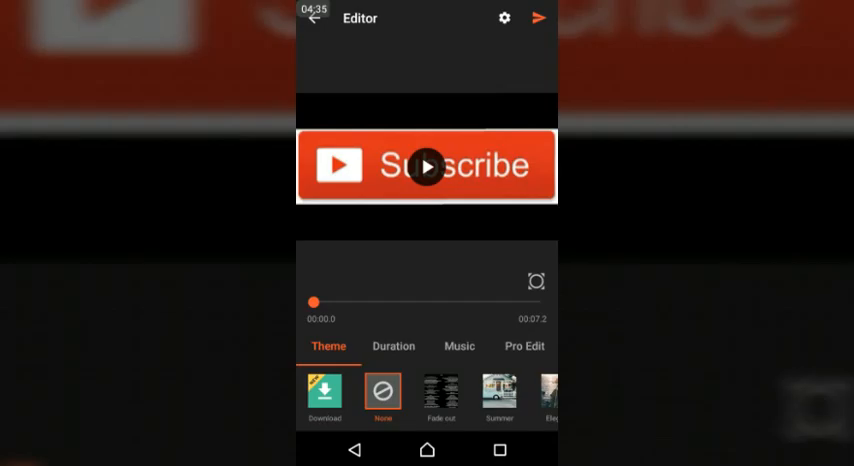
click(540, 18)
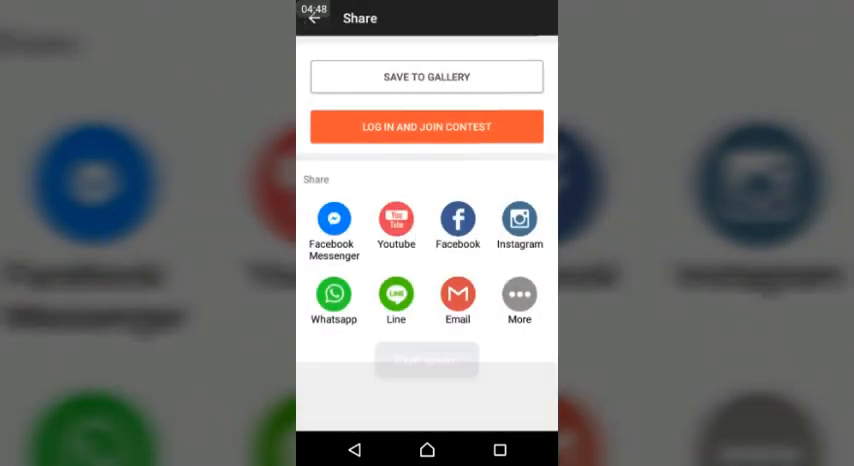
Leave the share options and exit VideoShow to the Android home screen.
click(314, 16)
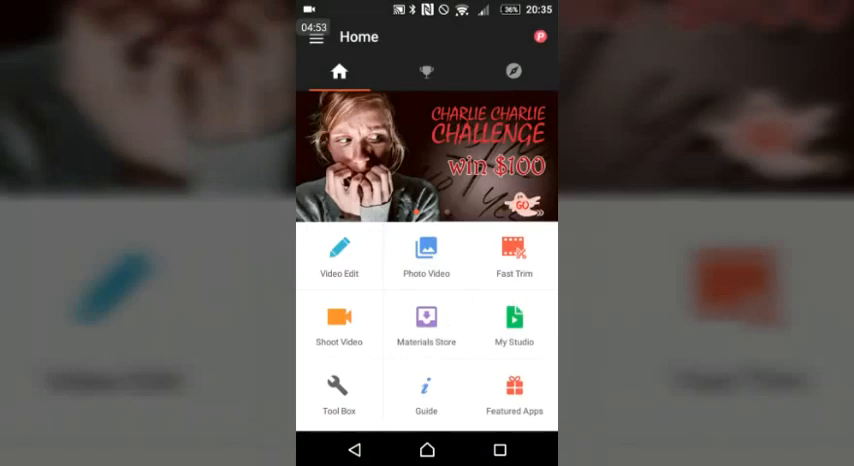
click(428, 448)
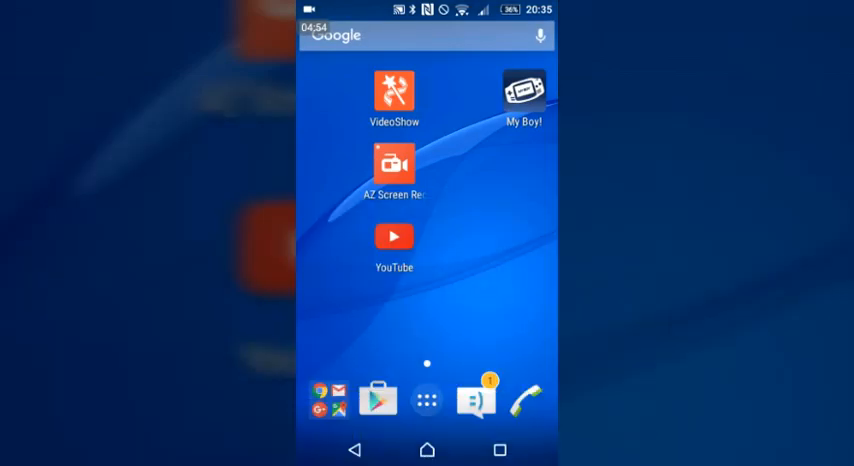